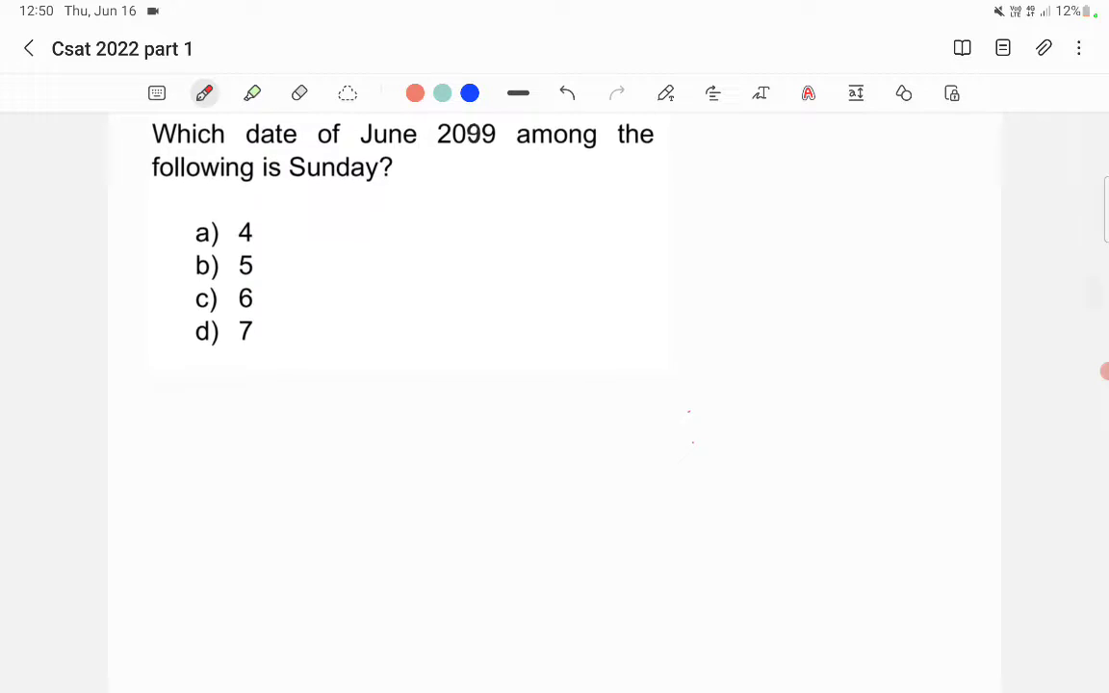
Handwrite in red that days repeat after 7, then begin 'each year = 365 days'
{"action": "left_click_drag", "start_coordinate": [149, 385], "coordinate": [193, 409]}
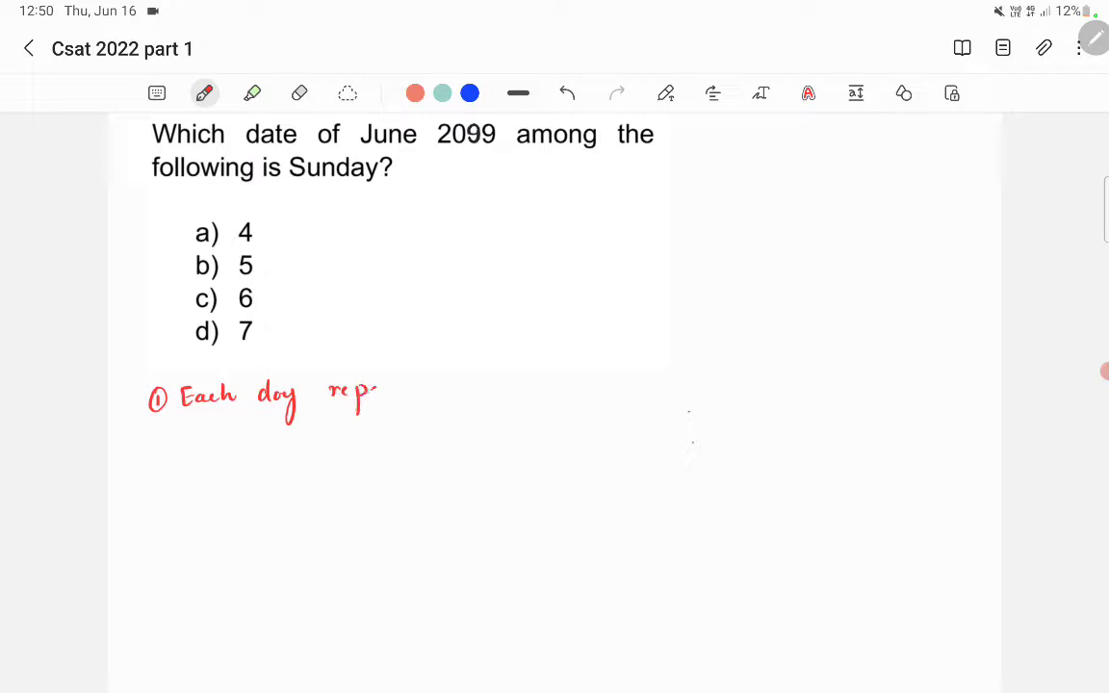
{"action": "left_click_drag", "start_coordinate": [375, 385], "coordinate": [462, 385]}
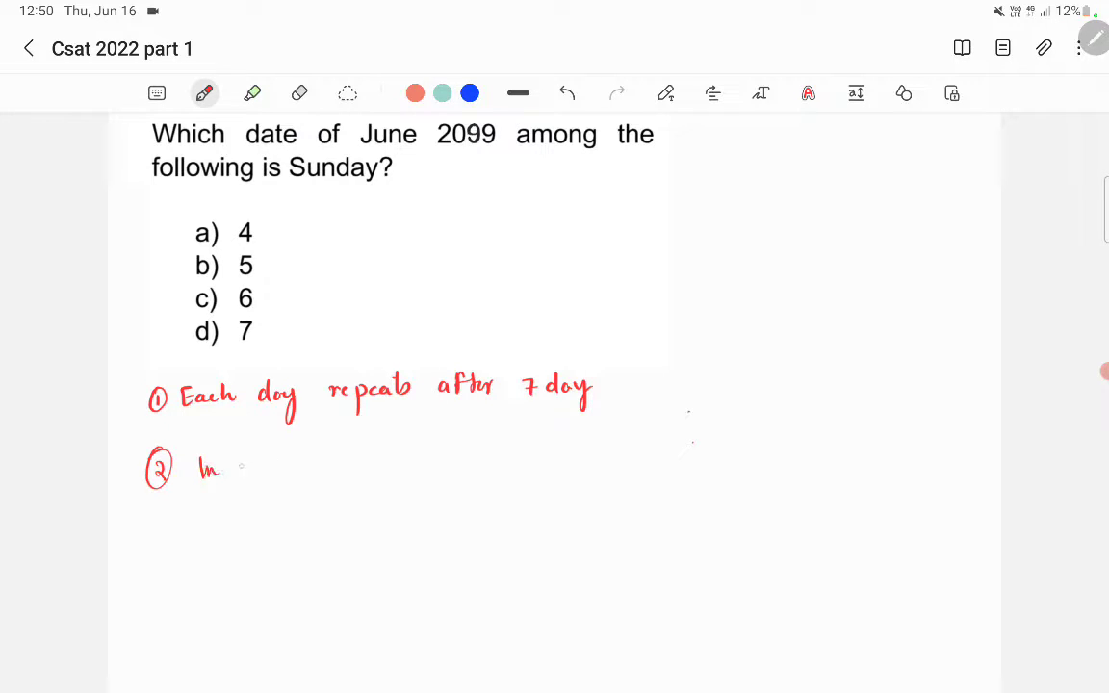
{"action": "type", "text": "each y"}
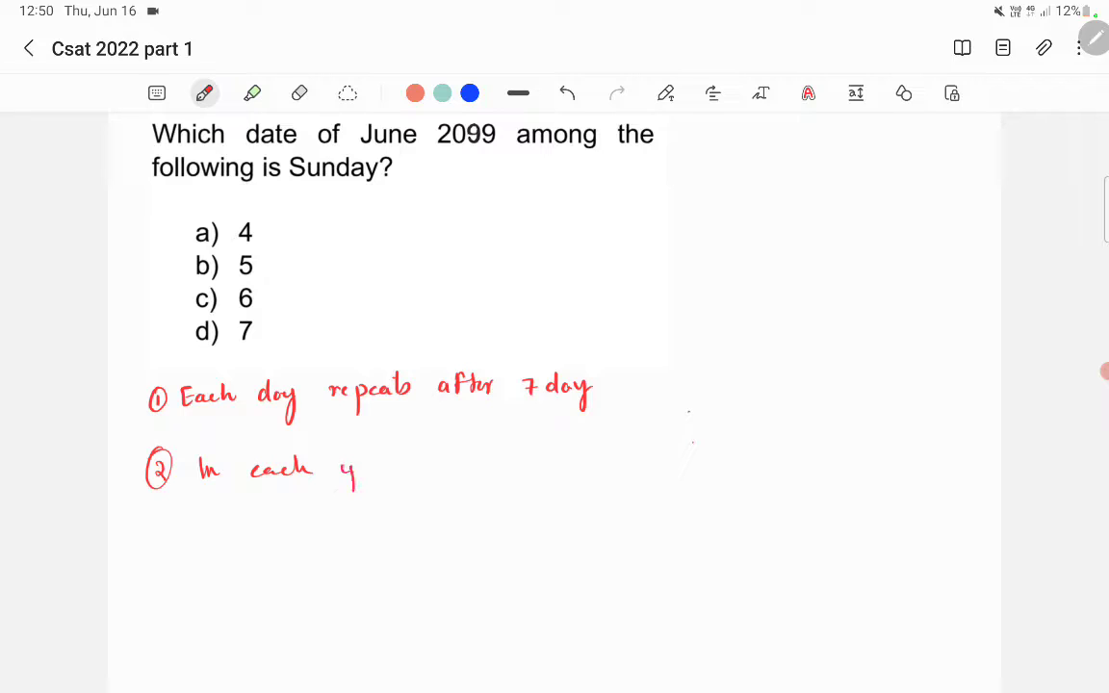
{"action": "type", "text": "year - 365 days -"}
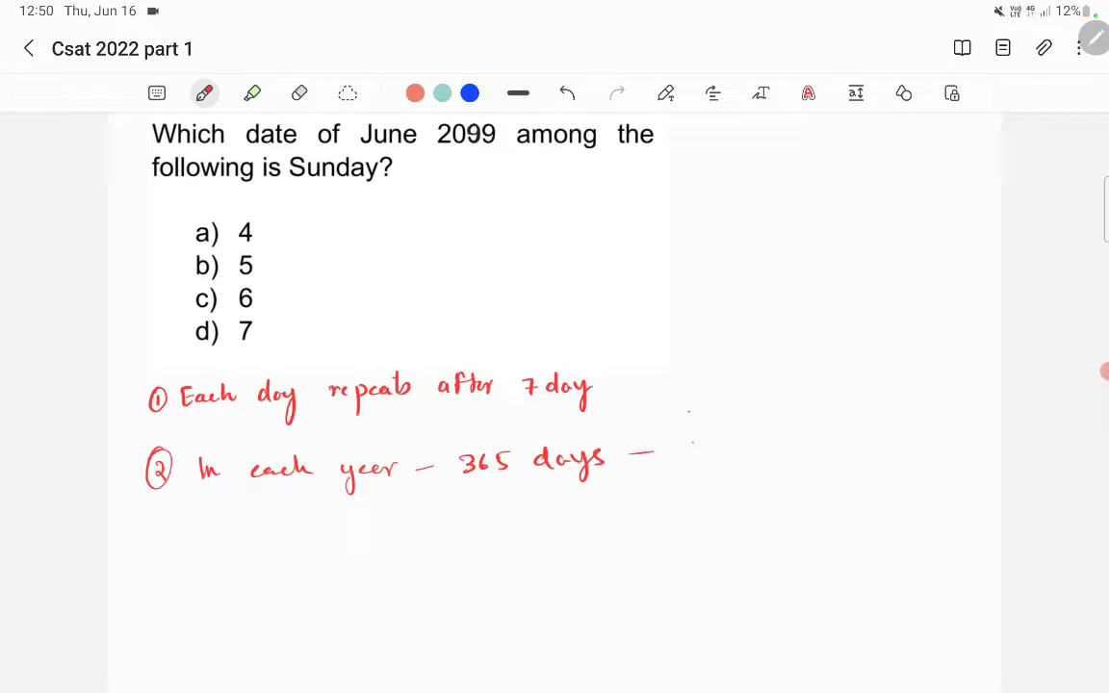
Write 365 days → 52W + 1 day, then start the leap year line with 366 days
{"action": "left_click_drag", "start_coordinate": [625, 448], "coordinate": [717, 447]}
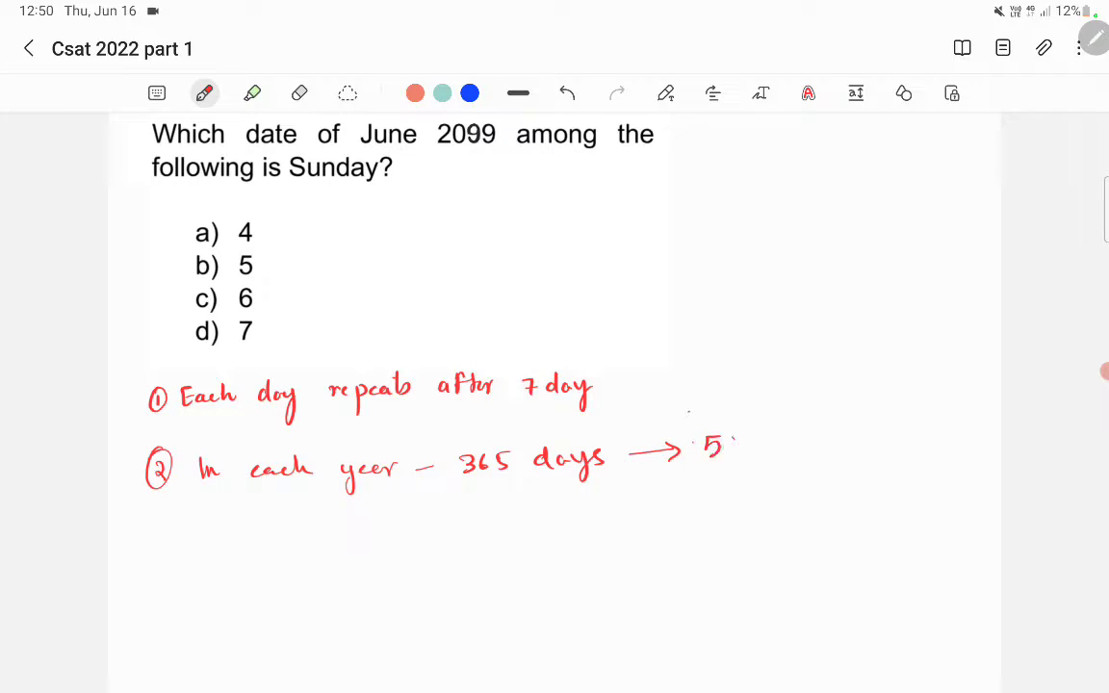
{"action": "type", "text": "52W + 1 day"}
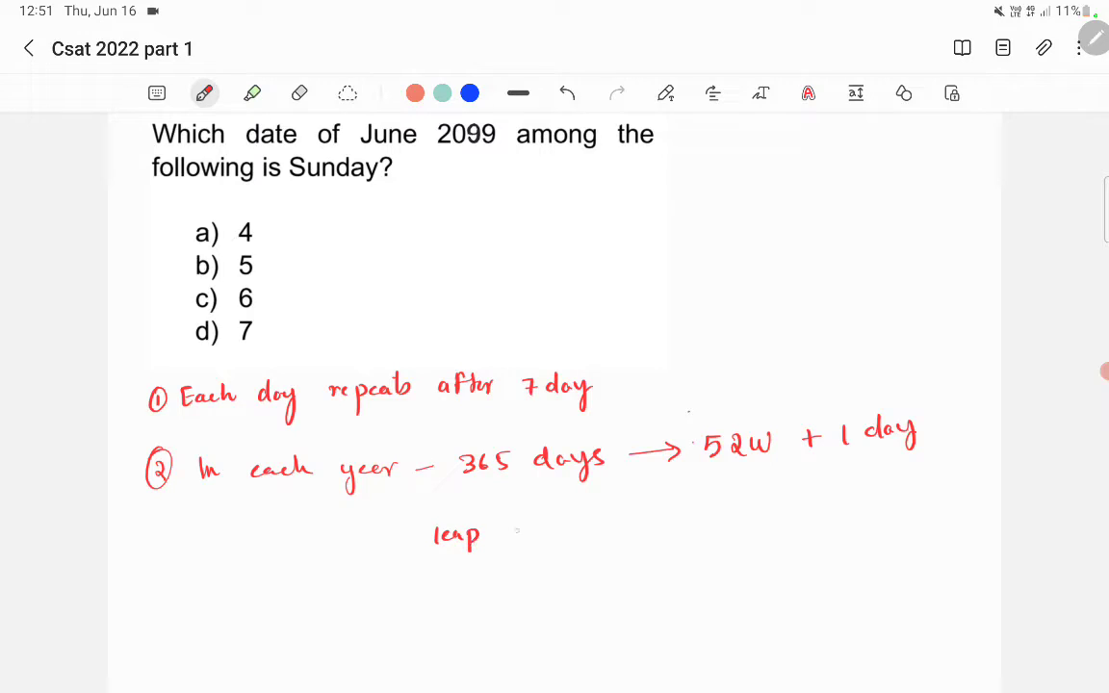
{"action": "left_click_drag", "start_coordinate": [506, 534], "coordinate": [606, 525]}
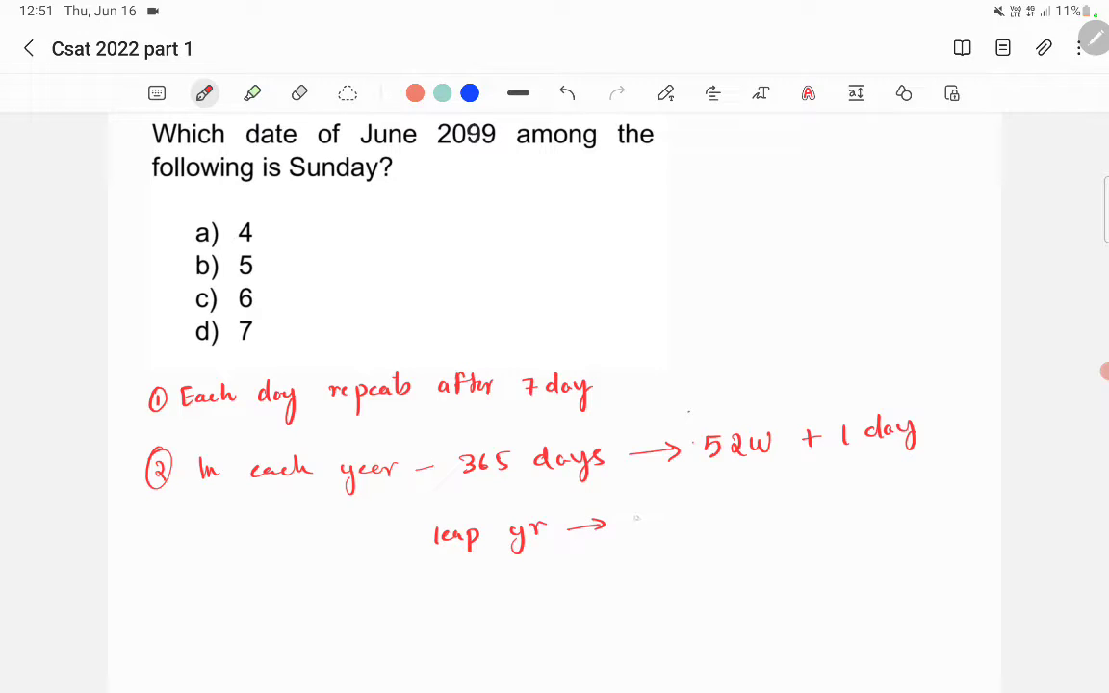
{"action": "type", "text": "366 days → 52W + 2 day"}
{"action": "type", "text": "③ 5th"}
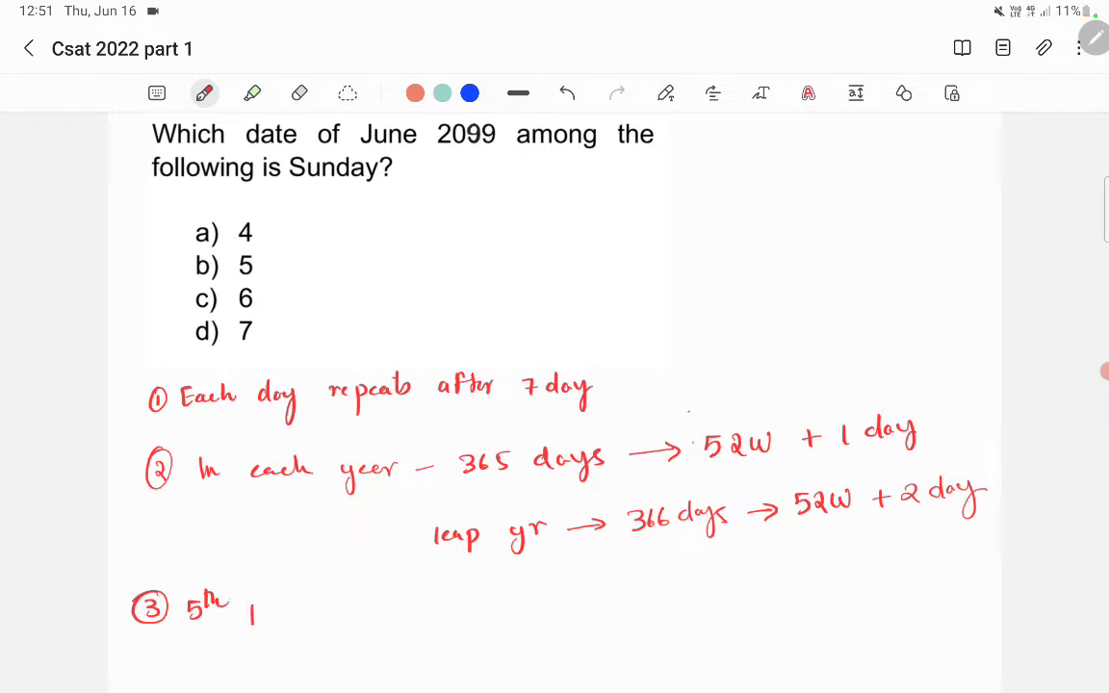
Work point ③ from 5th June Sunday to 22nd June: 22−5=17, 17/7, circled R=3 (Wed)
{"action": "type", "text": "jue - s"}
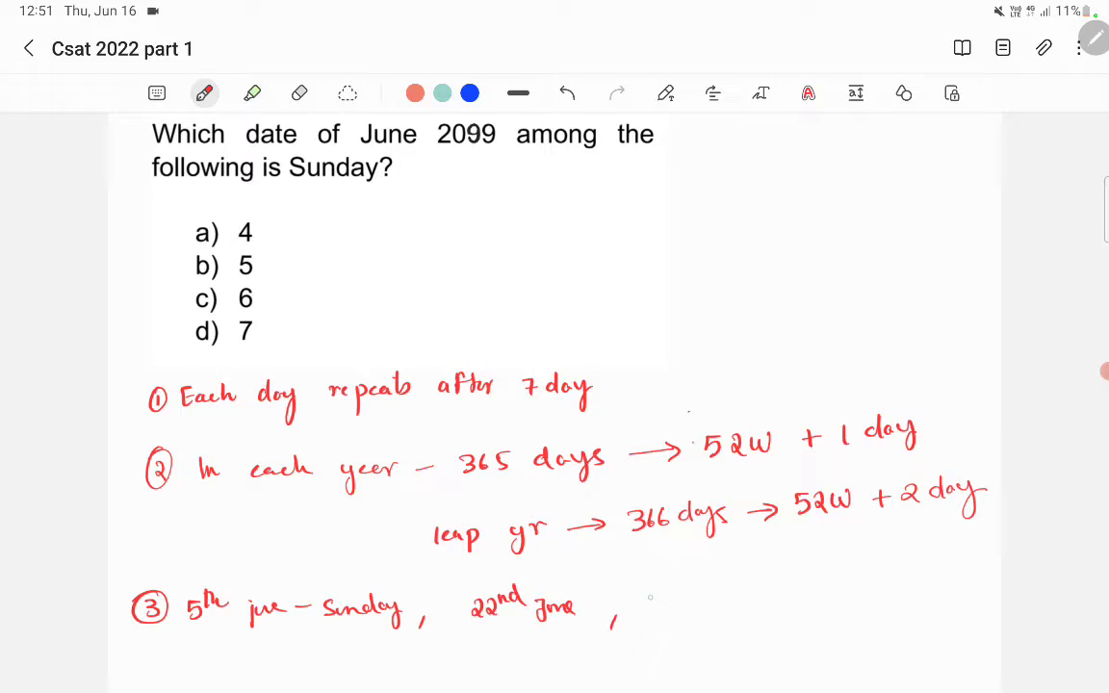
{"action": "type", "text": "22-5 = 17 17/7"}
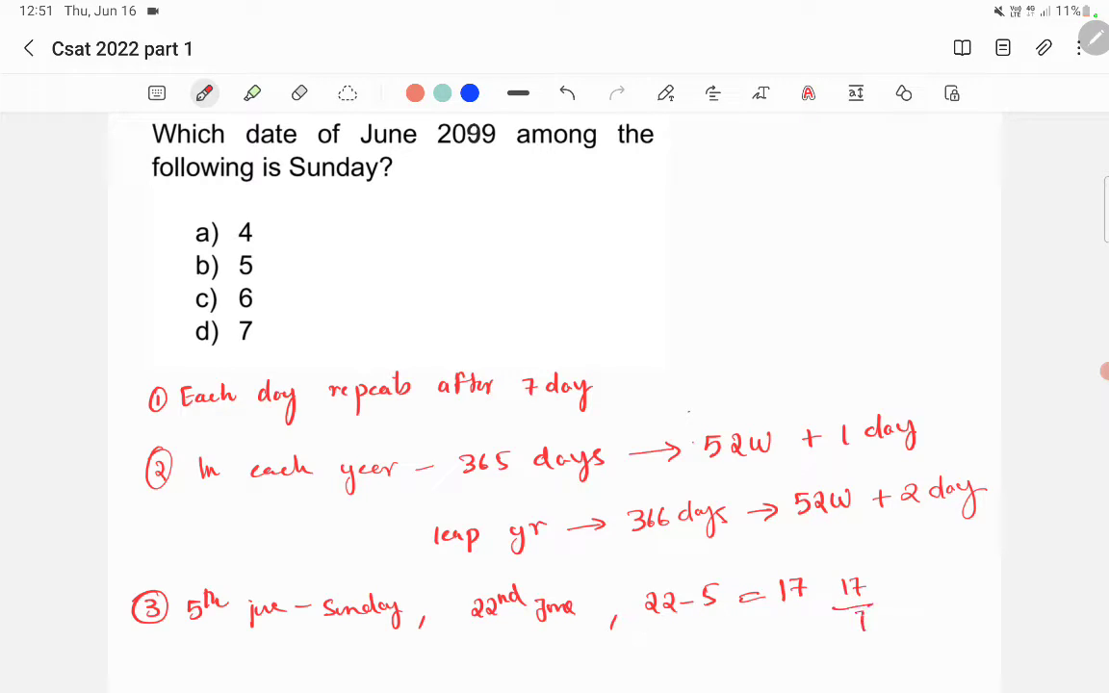
{"action": "left_click_drag", "start_coordinate": [876, 602], "coordinate": [914, 568]}
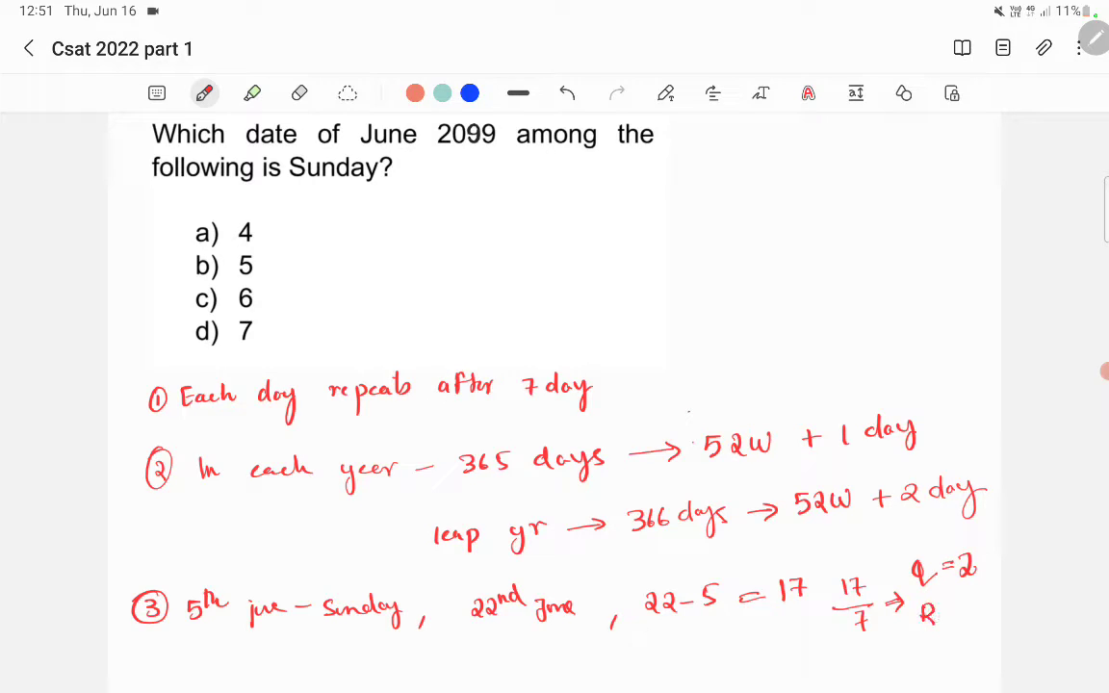
{"action": "type", "text": "R=3"}
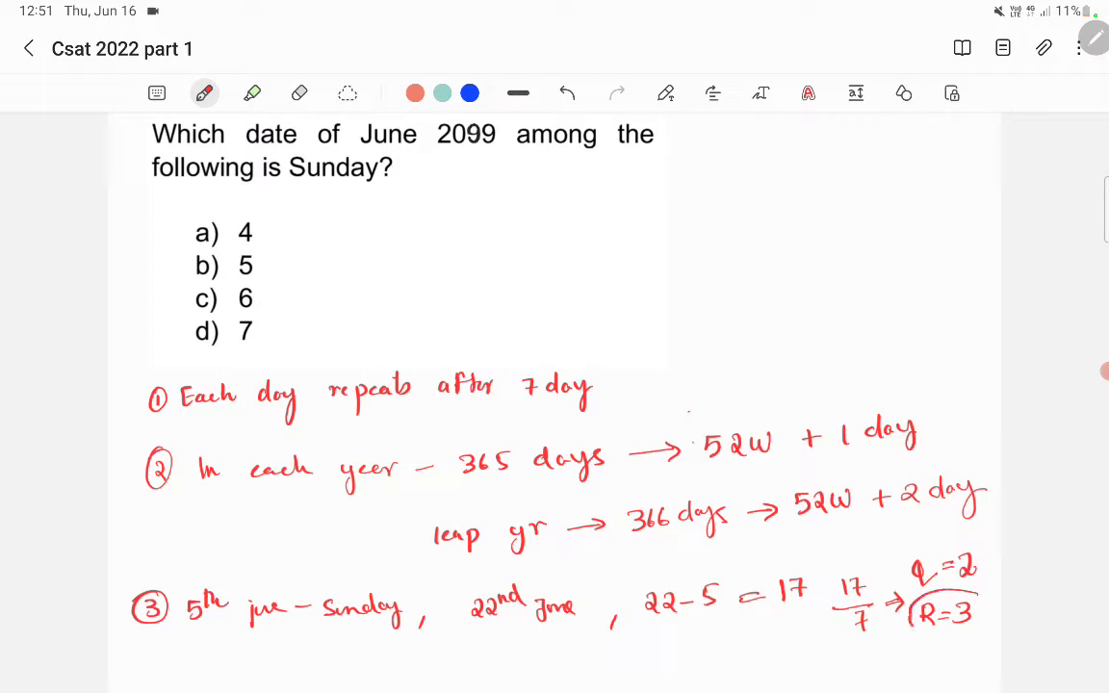
{"action": "left_click_drag", "start_coordinate": [909, 597], "coordinate": [981, 625]}
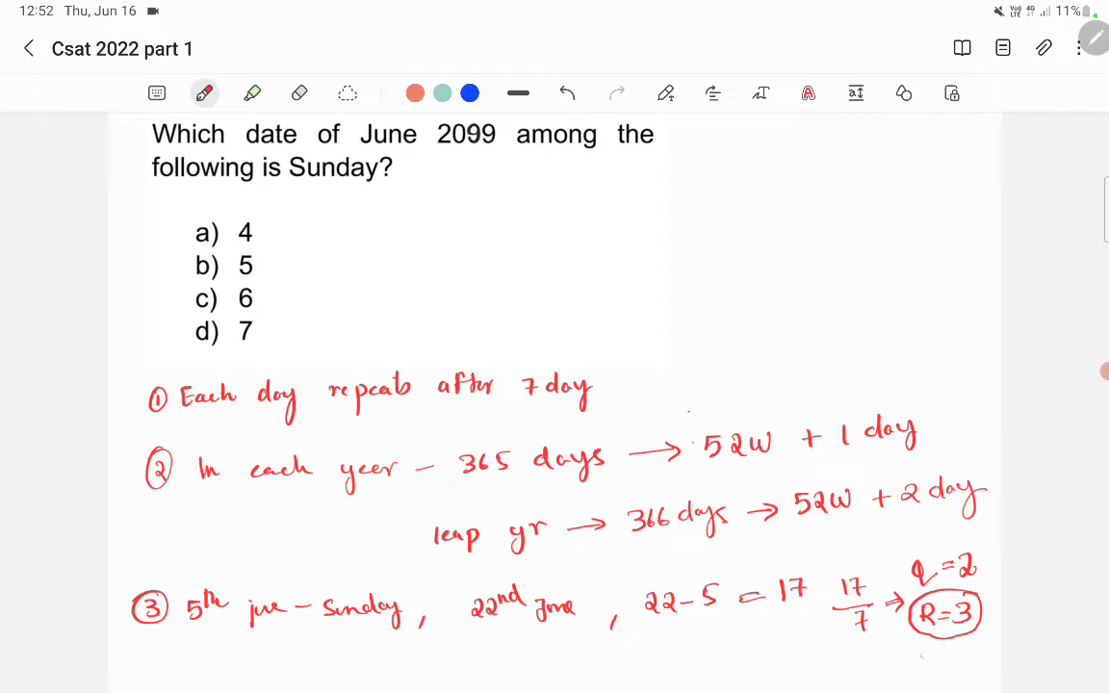
{"action": "type", "text": "(Wed)"}
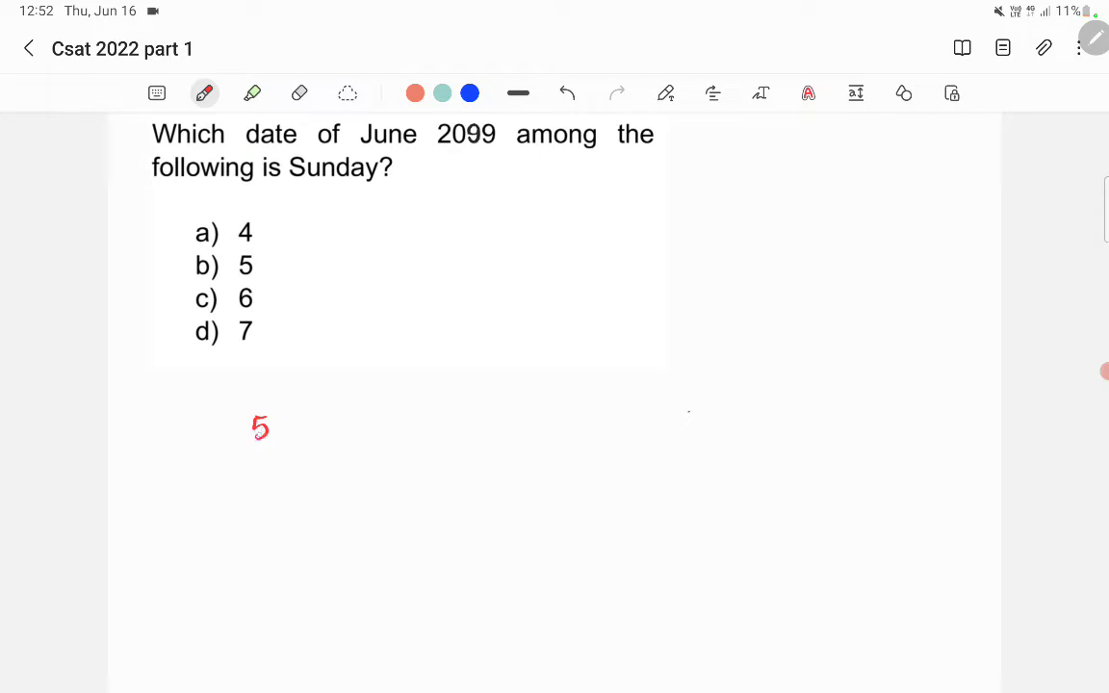
Write '5th June 2022 – Sunday', underline June 2099 in the question, and write '5th June 2099'
{"action": "left_click_drag", "start_coordinate": [279, 404], "coordinate": [337, 424]}
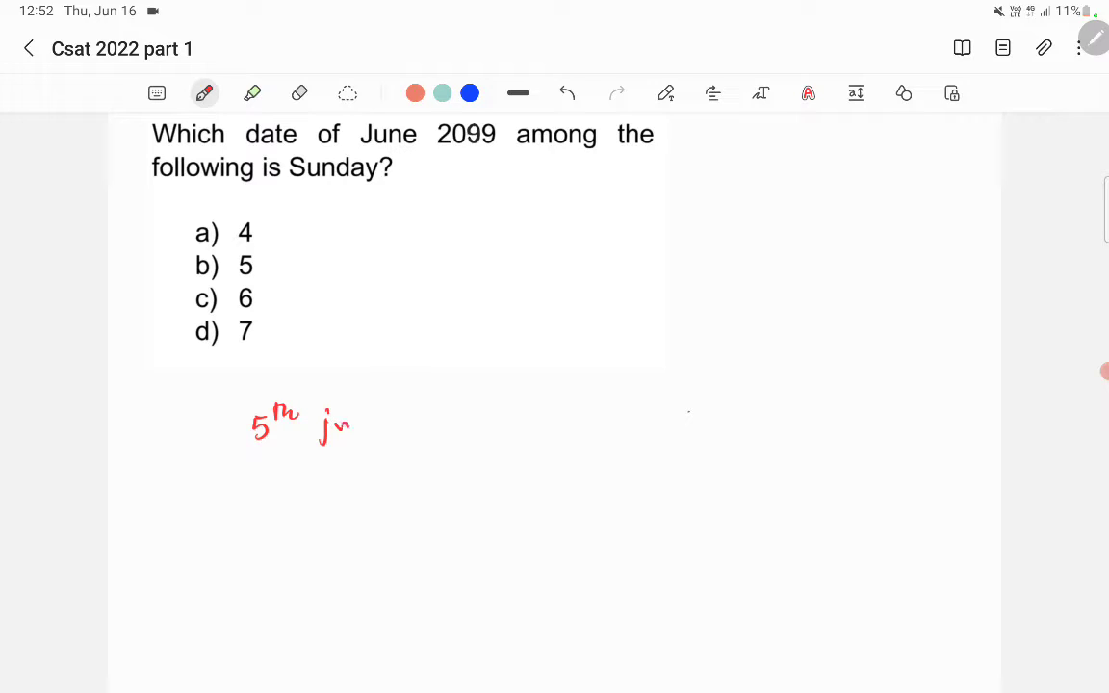
{"action": "left_click_drag", "start_coordinate": [346, 424], "coordinate": [472, 424]}
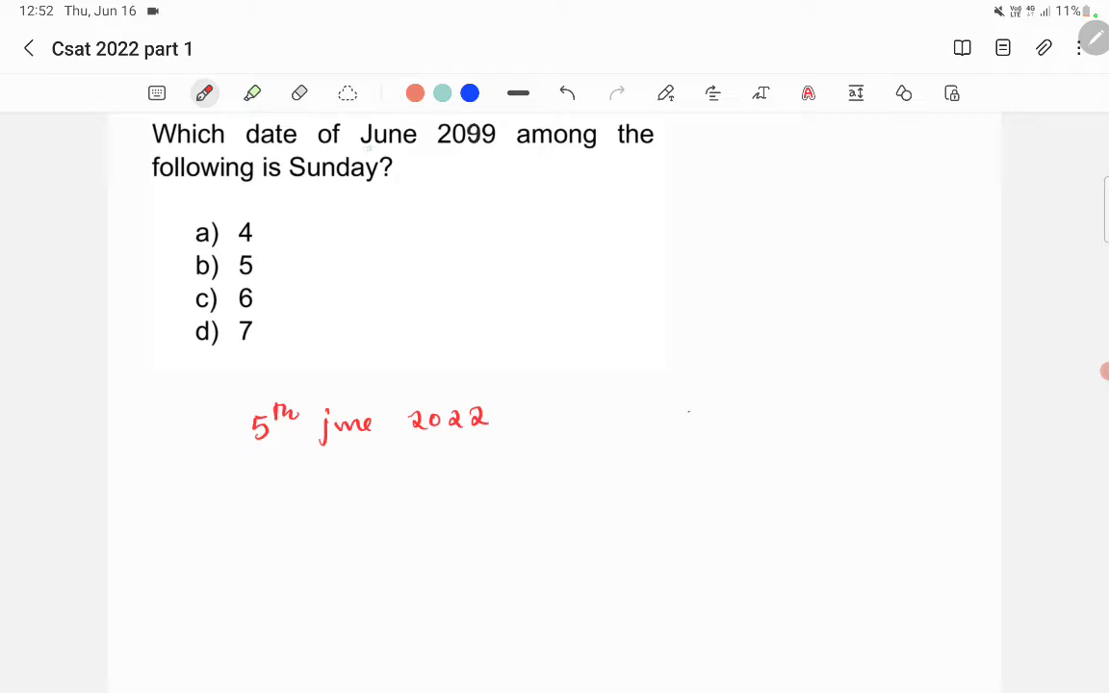
{"action": "left_click_drag", "start_coordinate": [361, 145], "coordinate": [500, 145]}
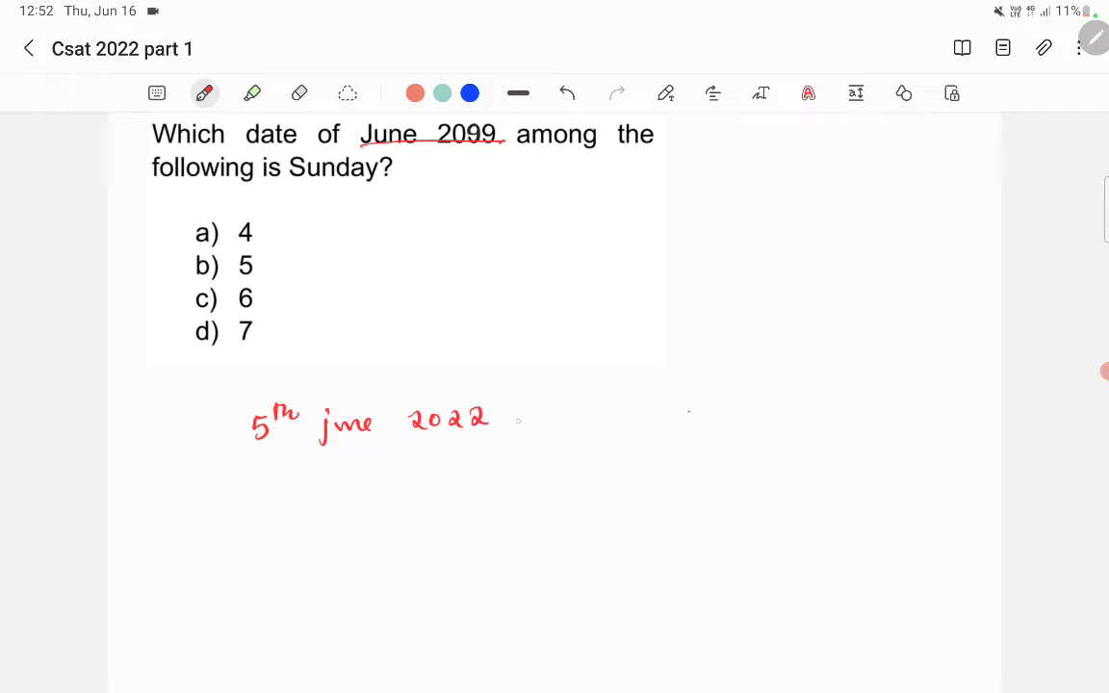
{"action": "left_click_drag", "start_coordinate": [505, 418], "coordinate": [587, 419]}
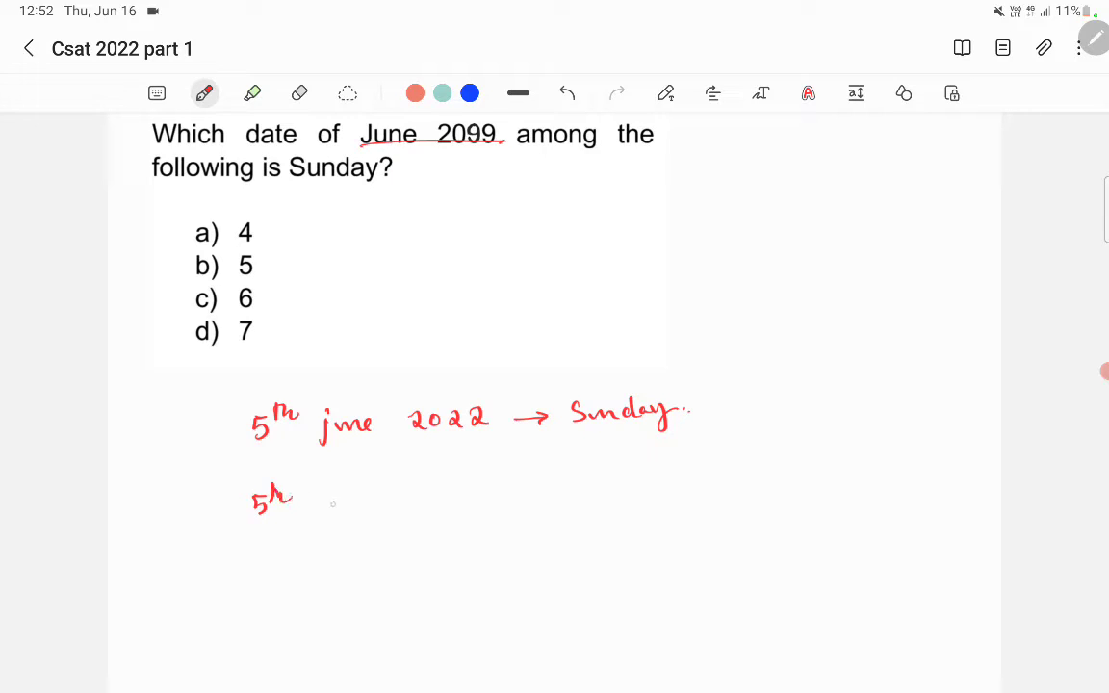
{"action": "type", "text": "june 20"}
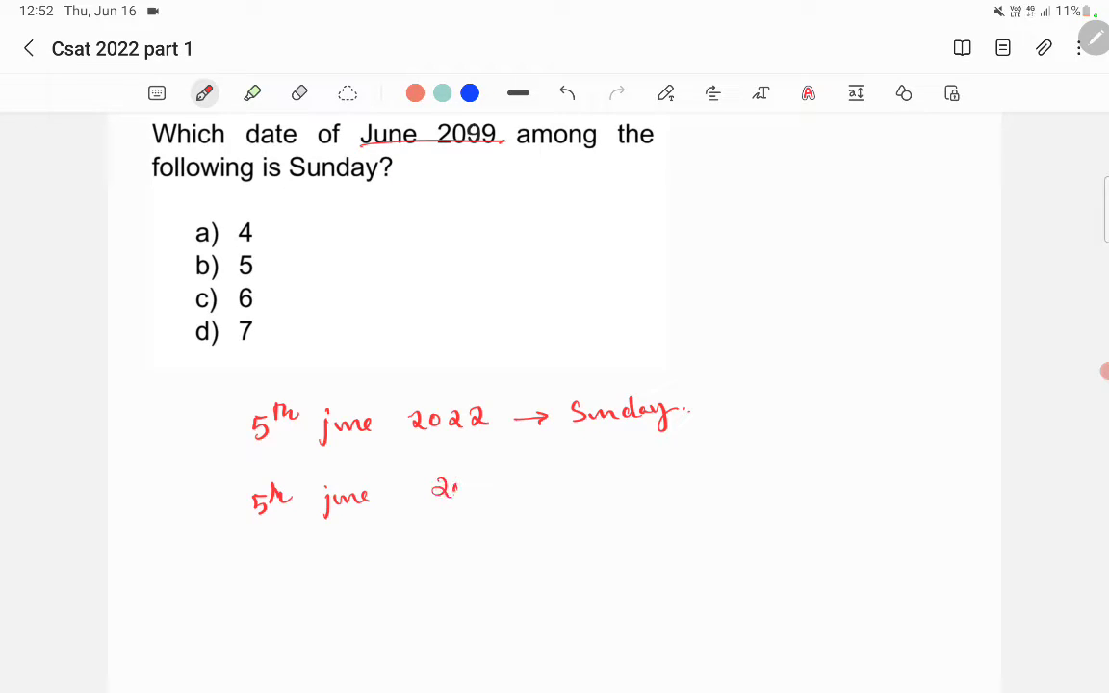
{"action": "type", "text": "2099"}
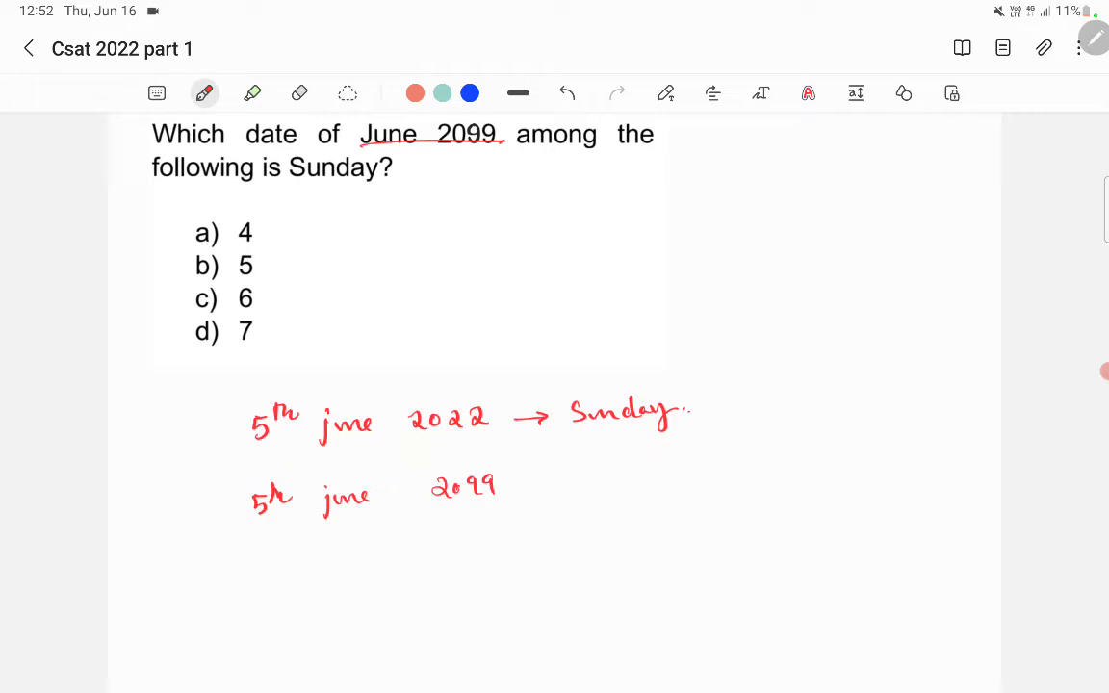
Write the subtraction 2099 − 2022 = 77 years underneath
{"action": "left_click_drag", "start_coordinate": [383, 578], "coordinate": [428, 567]}
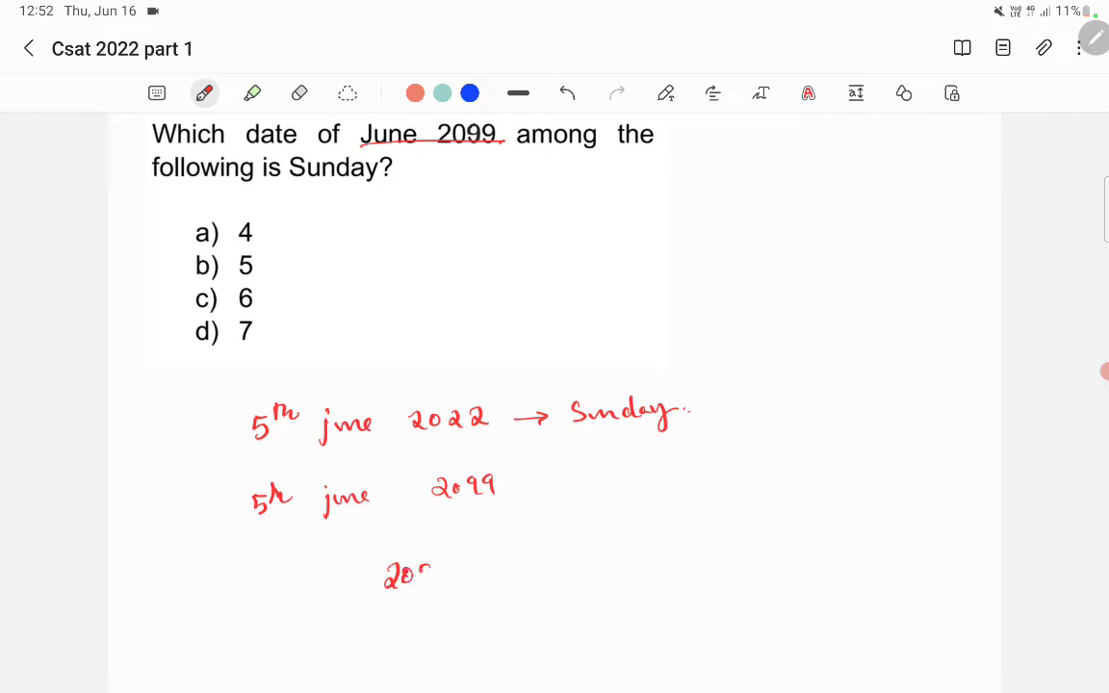
{"action": "left_click_drag", "start_coordinate": [385, 575], "coordinate": [525, 575]}
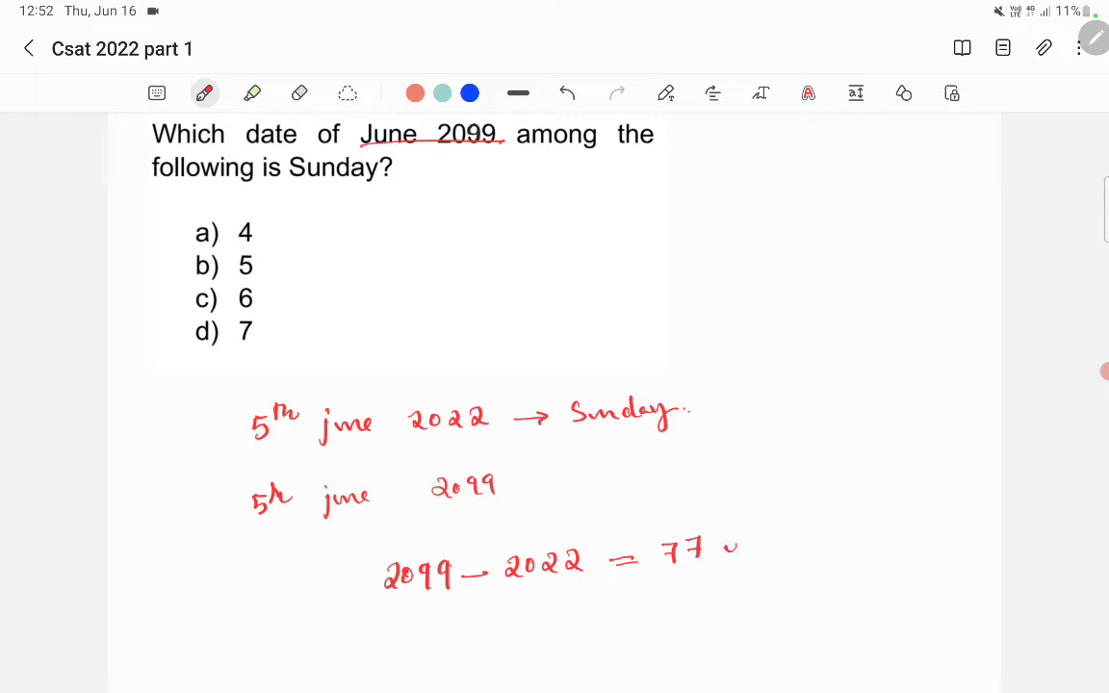
{"action": "type", "text": "years"}
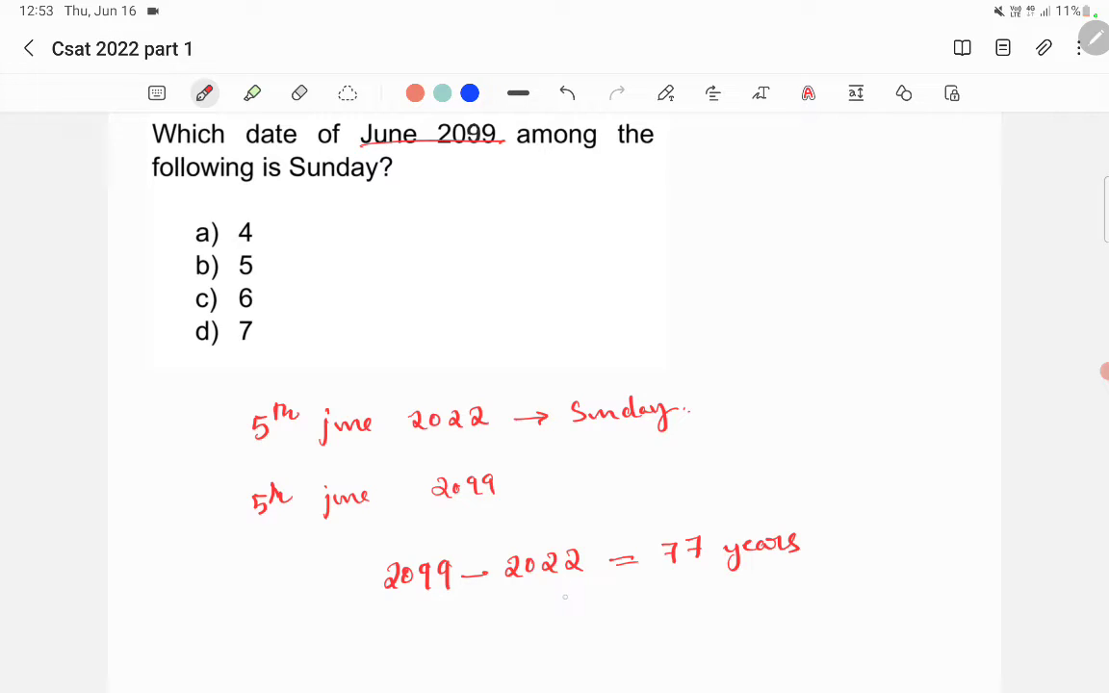
{"action": "mouse_move", "coordinate": [380, 622]}
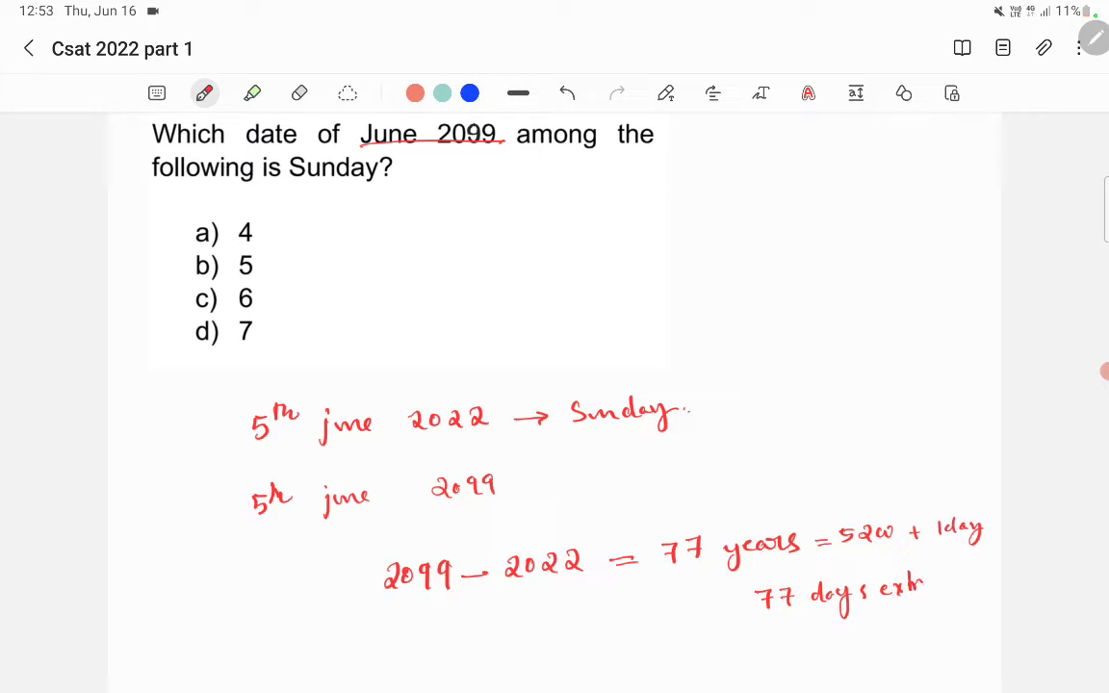
Underline '77 days extra' and list leap years 2024 through 2096, totalling 19 leap
{"action": "left_click_drag", "start_coordinate": [769, 607], "coordinate": [948, 601]}
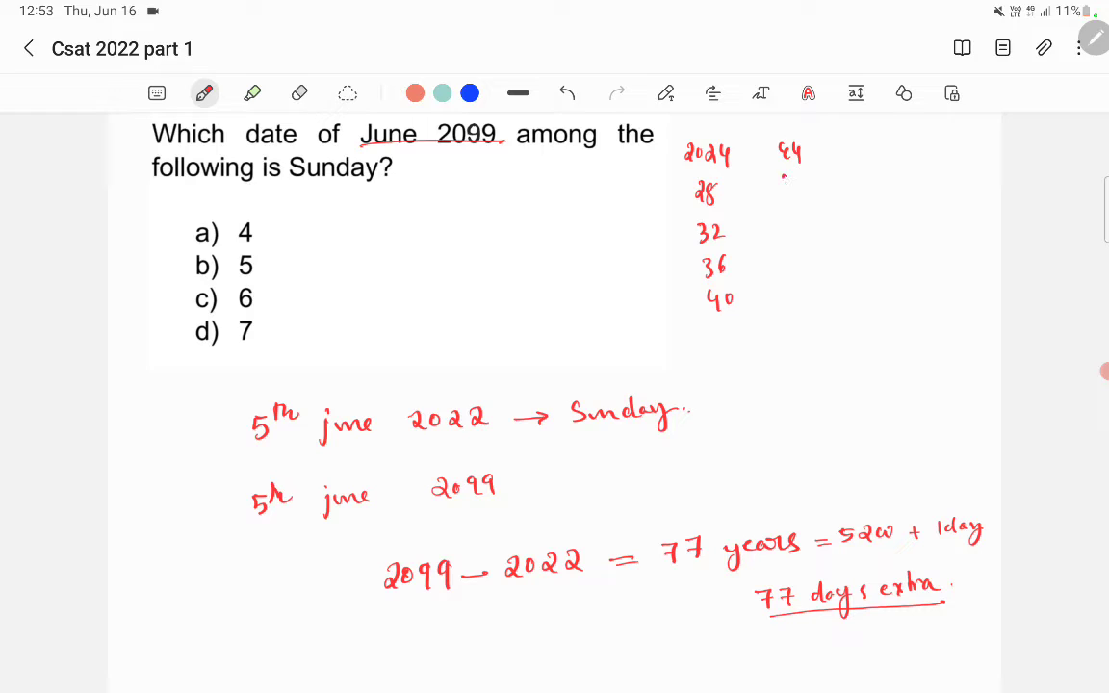
{"action": "type", "text": "48 52 r"}
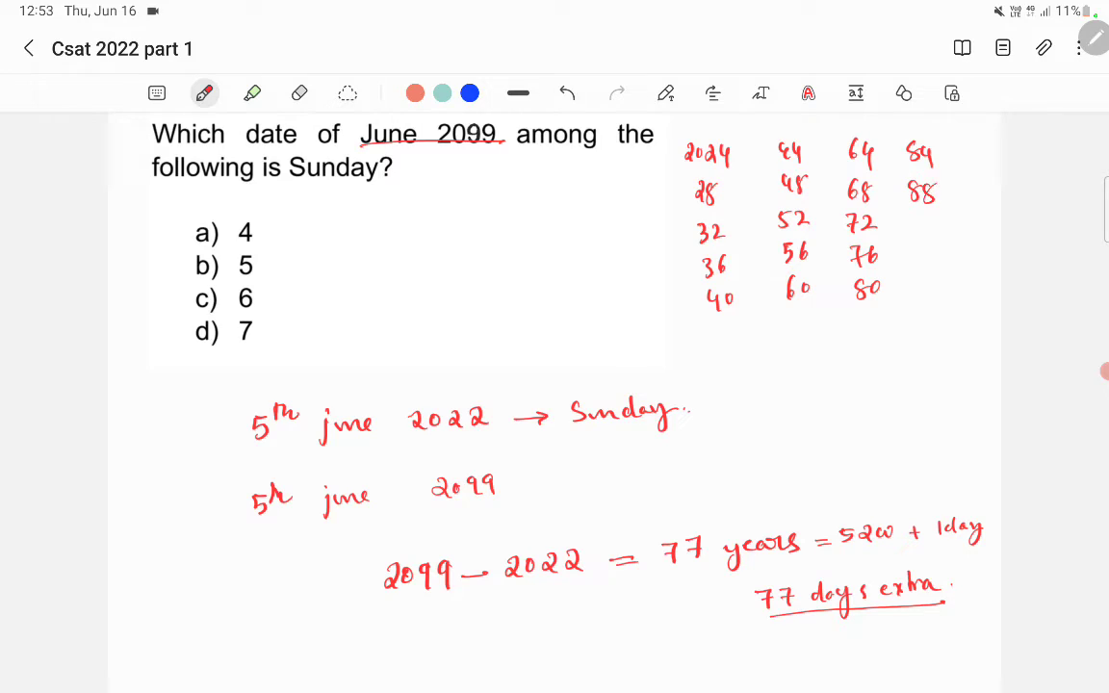
{"action": "type", "text": "92"}
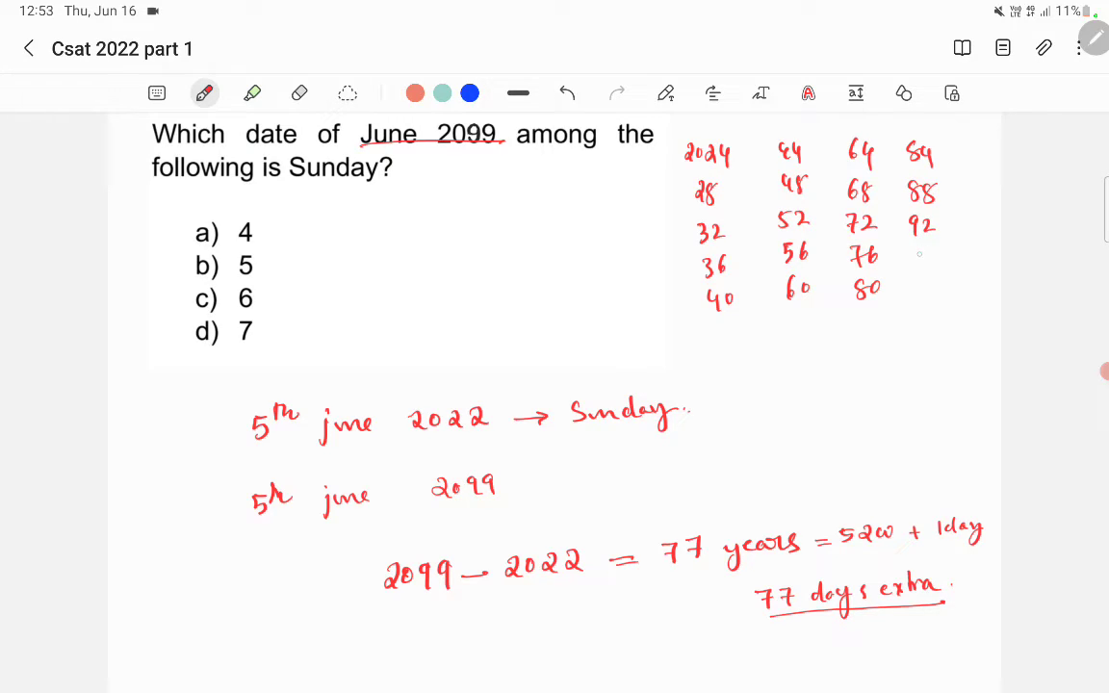
{"action": "type", "text": "96"}
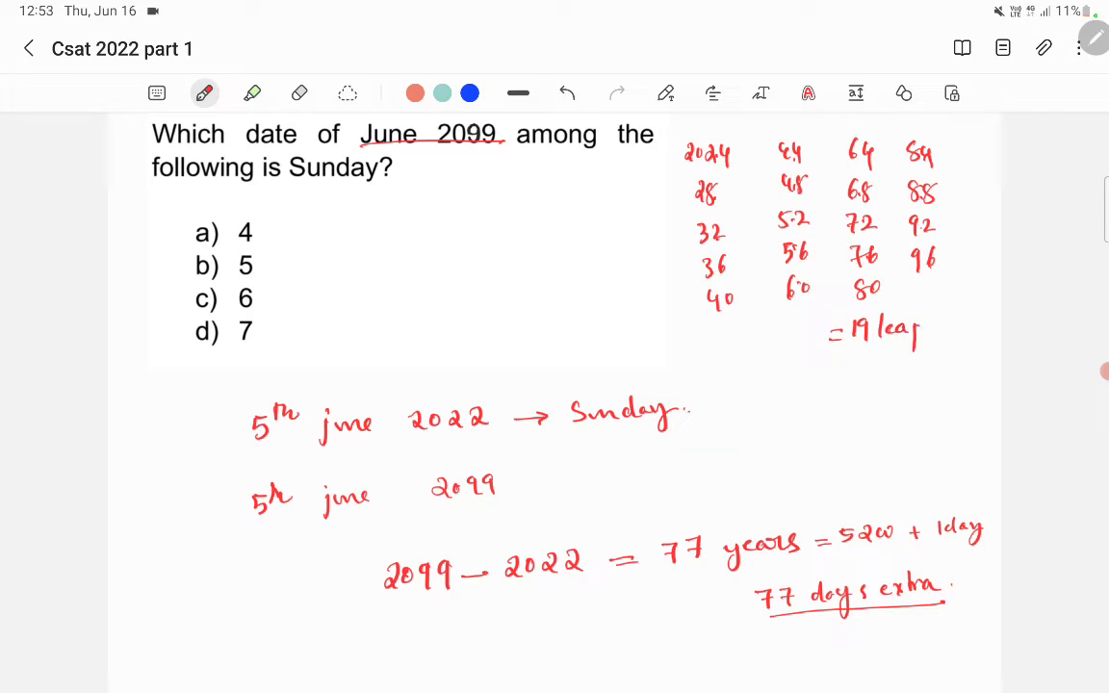
Underline '19 leap', write 19 more days = 77+19 = 96 days, and begin 96/7 =
{"action": "left_click_drag", "start_coordinate": [842, 349], "coordinate": [952, 349]}
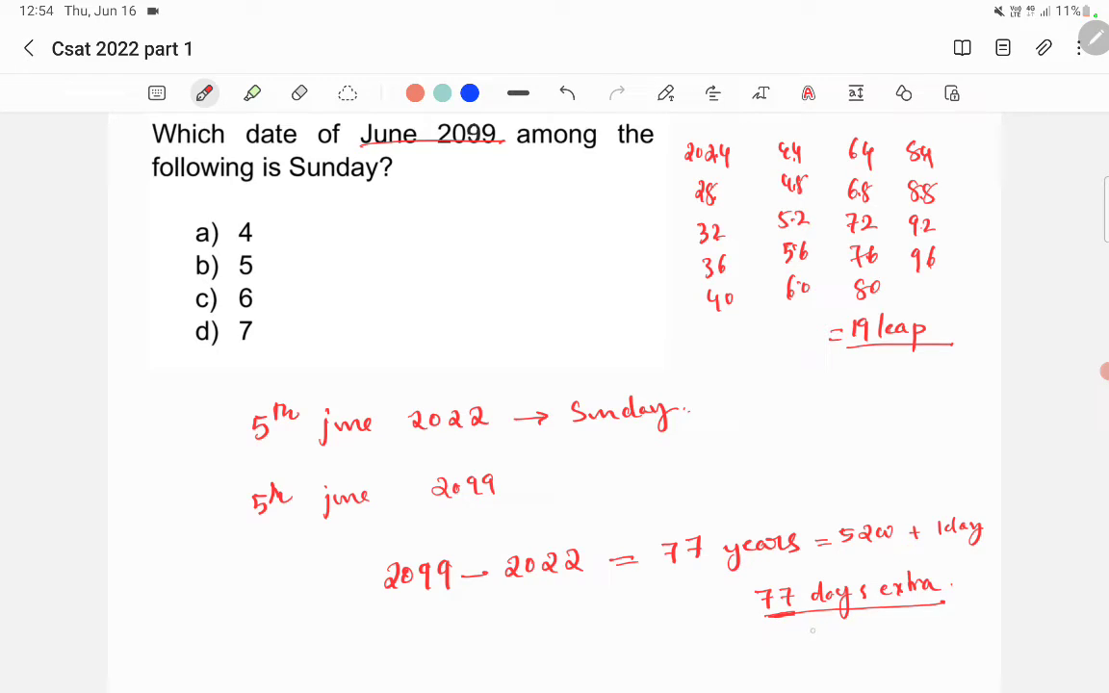
{"action": "type", "text": "19 me"}
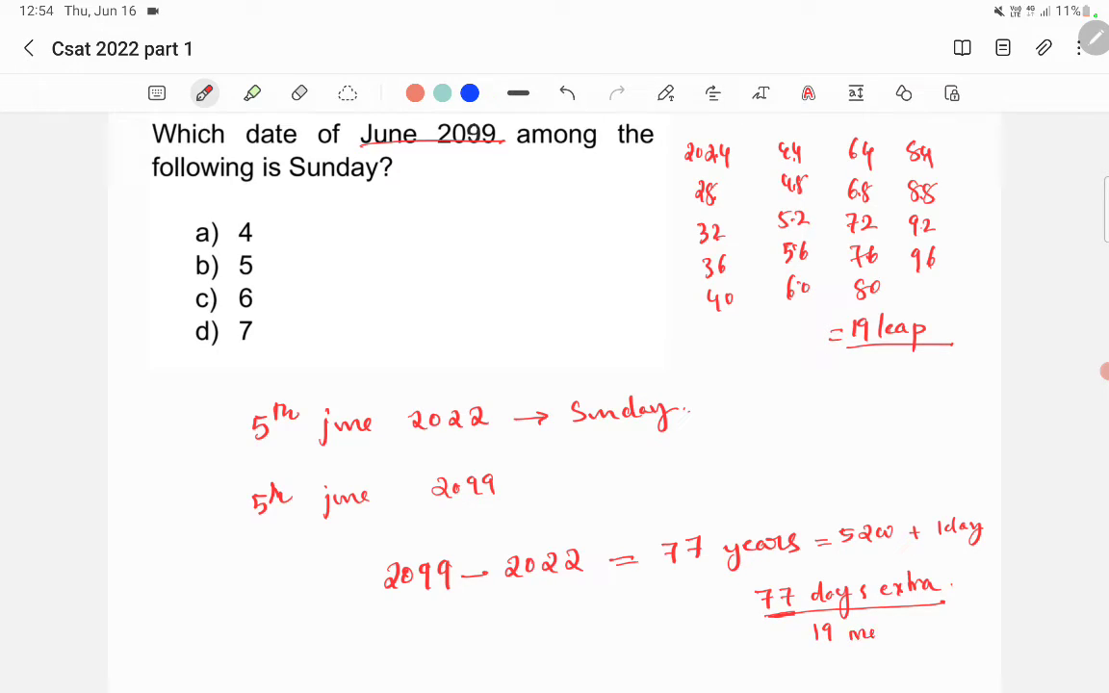
{"action": "type", "text": "more days"}
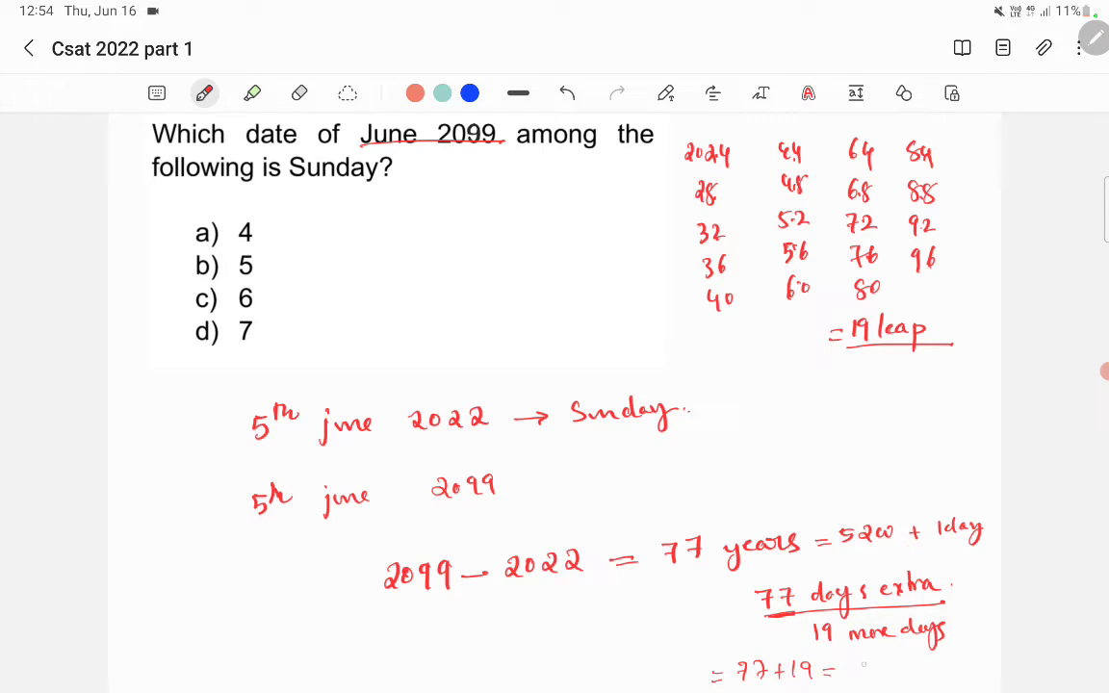
{"action": "type", "text": "96 days //"}
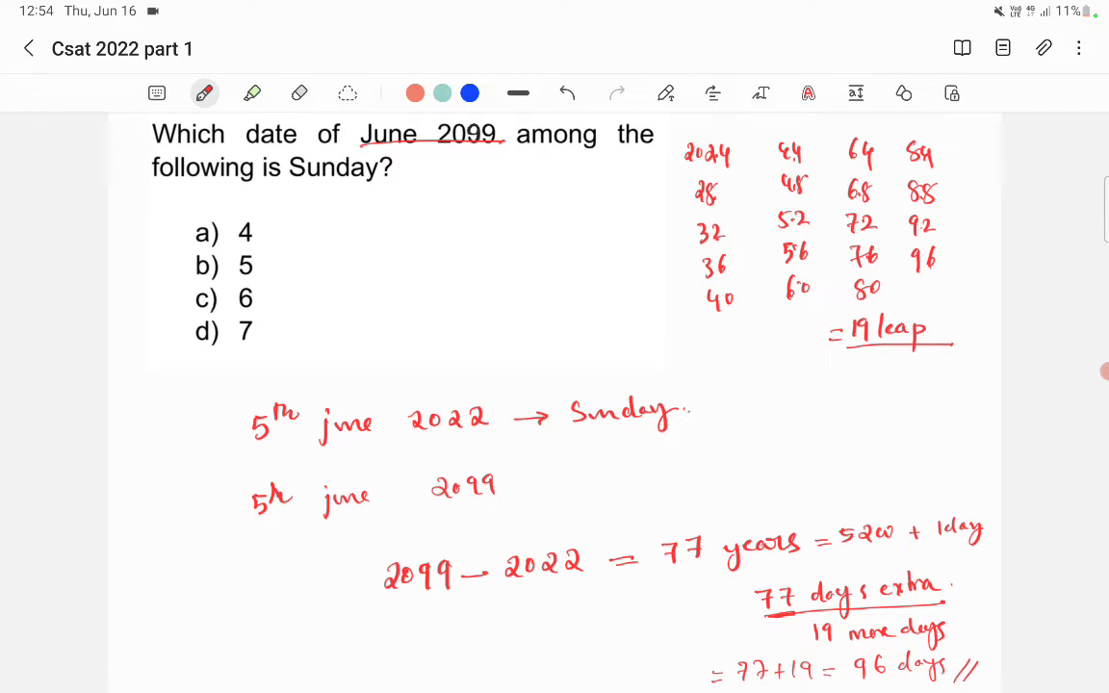
{"action": "left_click", "coordinate": [349, 621]}
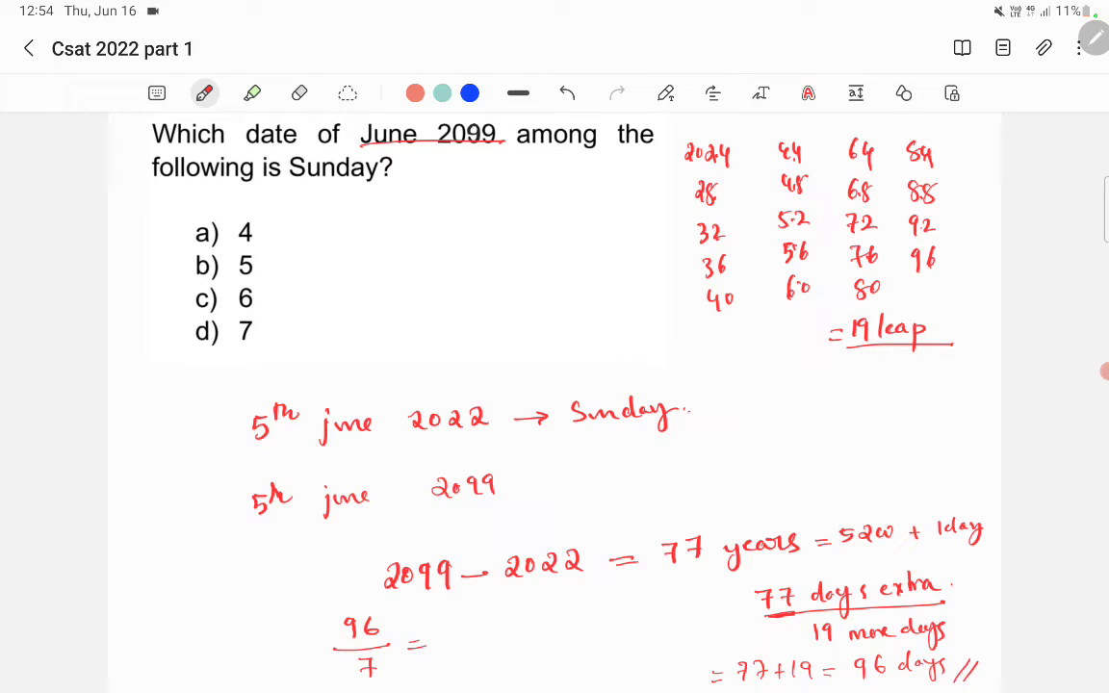
Long-divide 96 by 7 for quotient 13, remainder 5, and write 'Rem5'
{"action": "type", "text": "196"}
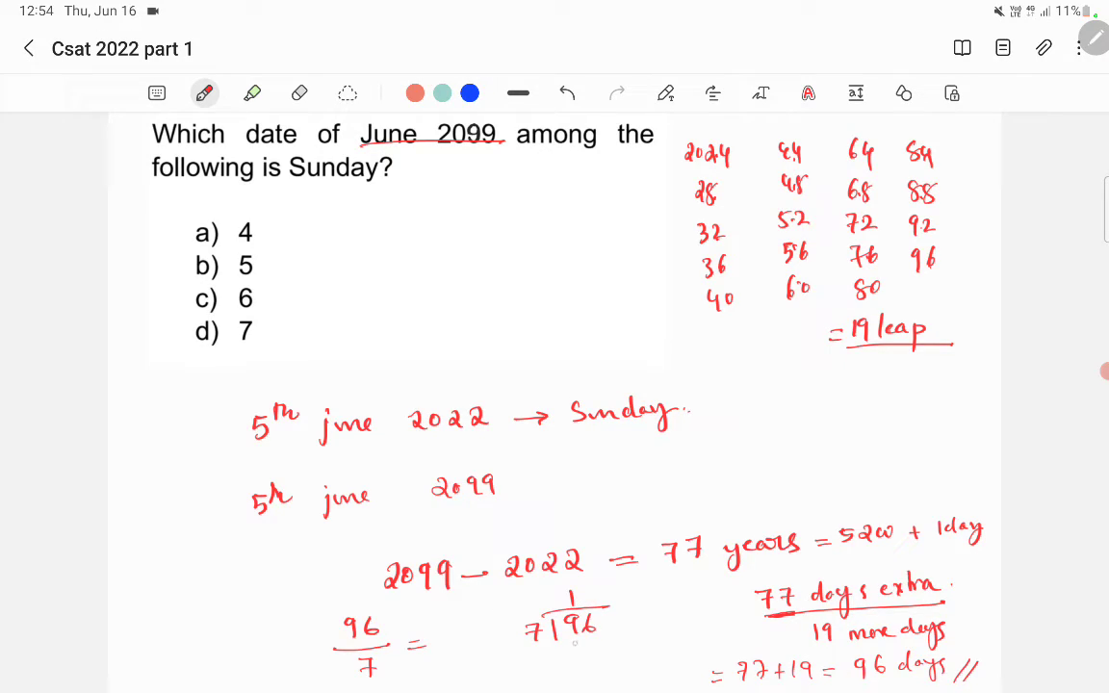
{"action": "left_click_drag", "start_coordinate": [539, 640], "coordinate": [616, 645]}
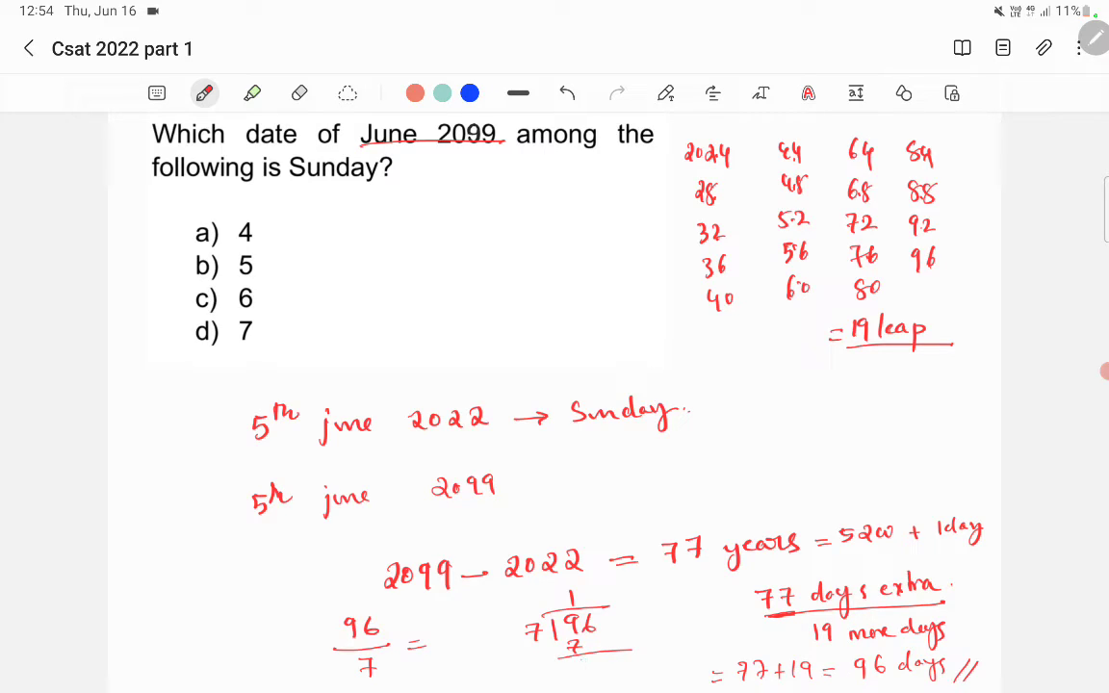
{"action": "type", "text": "26"}
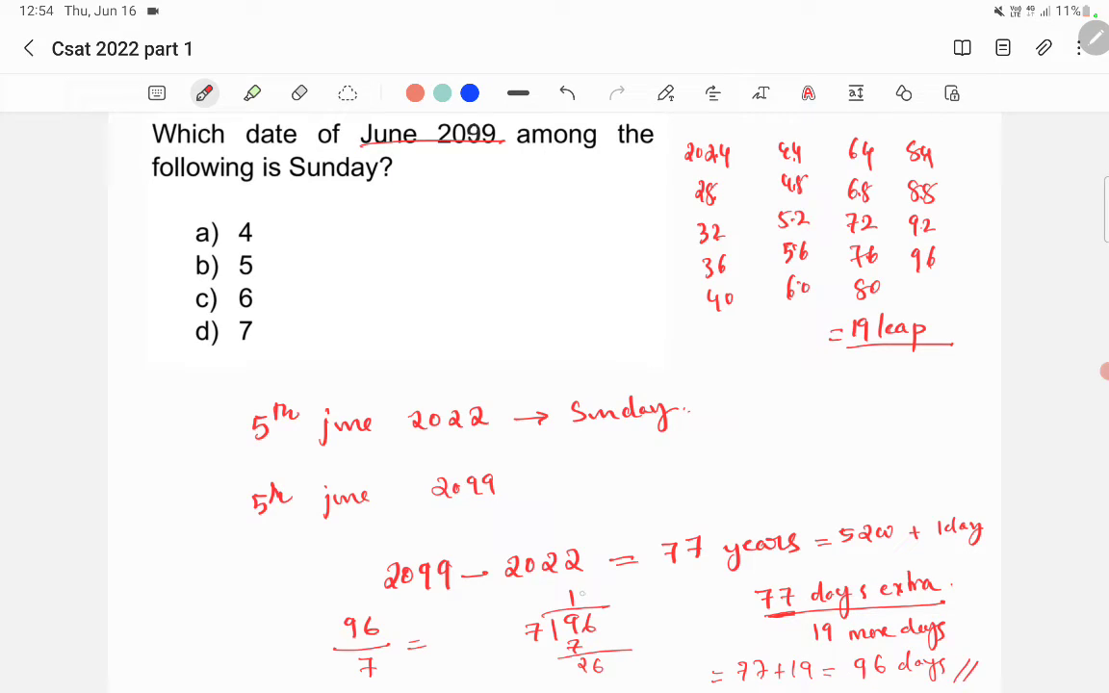
{"action": "type", "text": "13"}
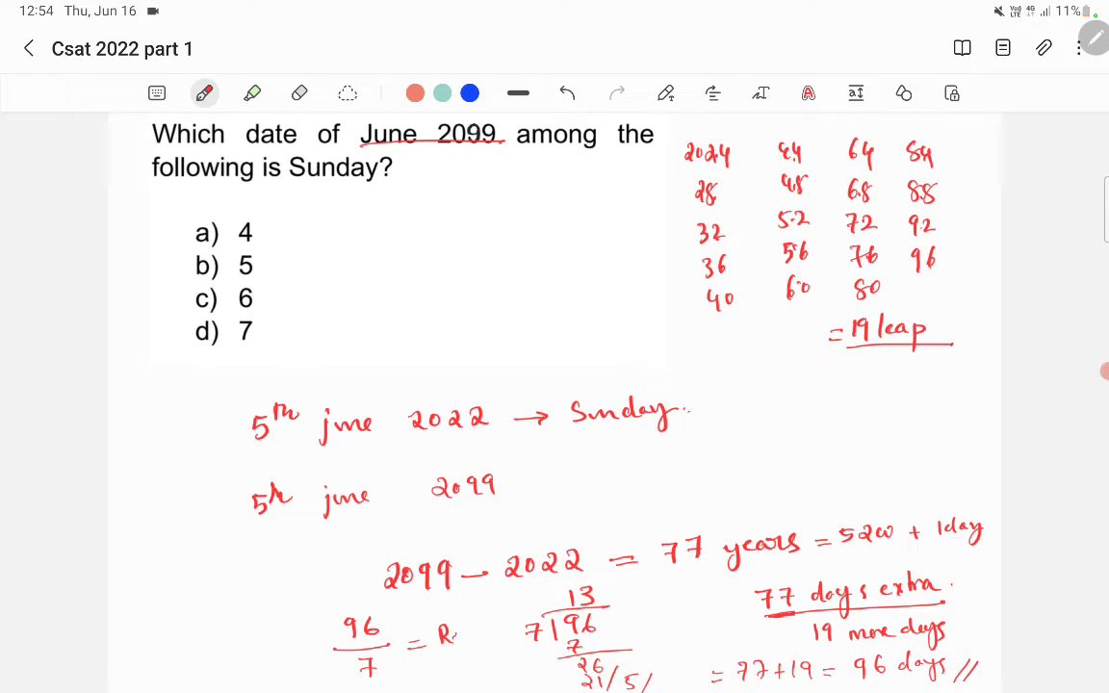
{"action": "type", "text": "Rem5"}
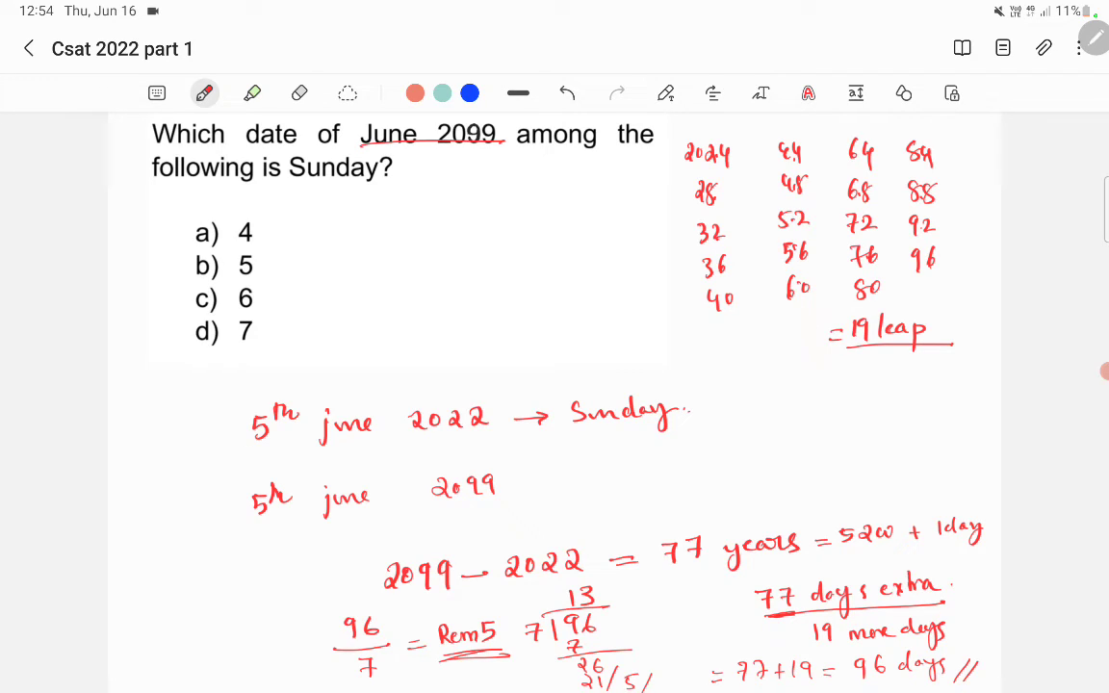
Underline the 2022 and 2099 date lines and write '→ Friday' after 5th June 2099
{"action": "left_click_drag", "start_coordinate": [241, 453], "coordinate": [664, 428]}
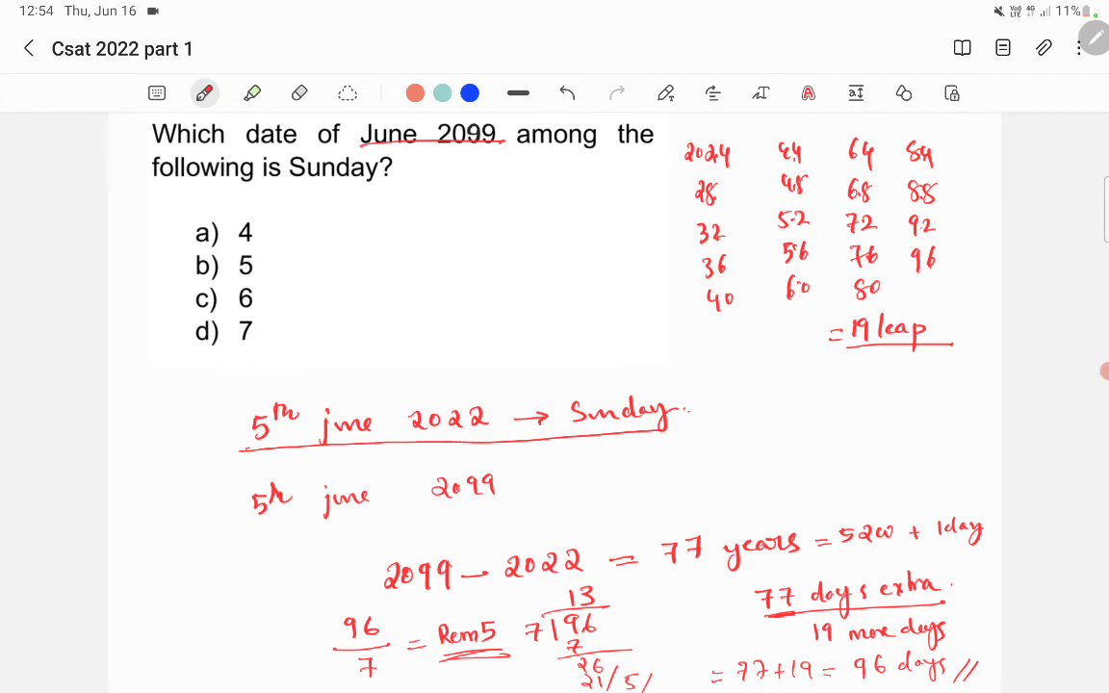
{"action": "left_click_drag", "start_coordinate": [255, 520], "coordinate": [356, 525]}
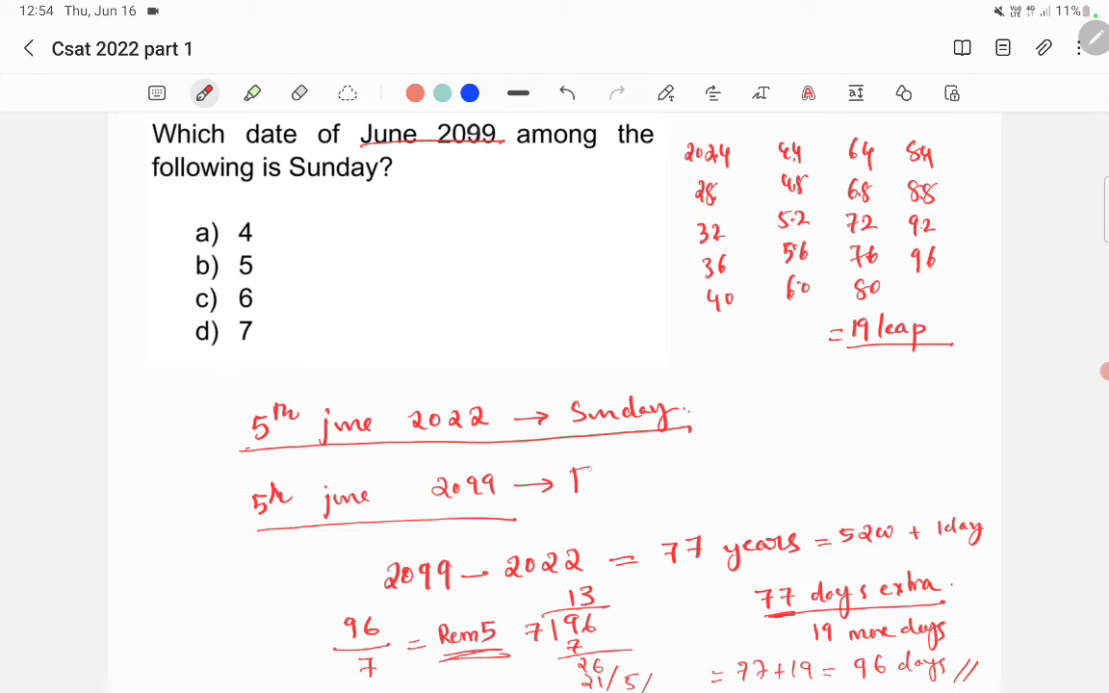
{"action": "type", "text": "Friday"}
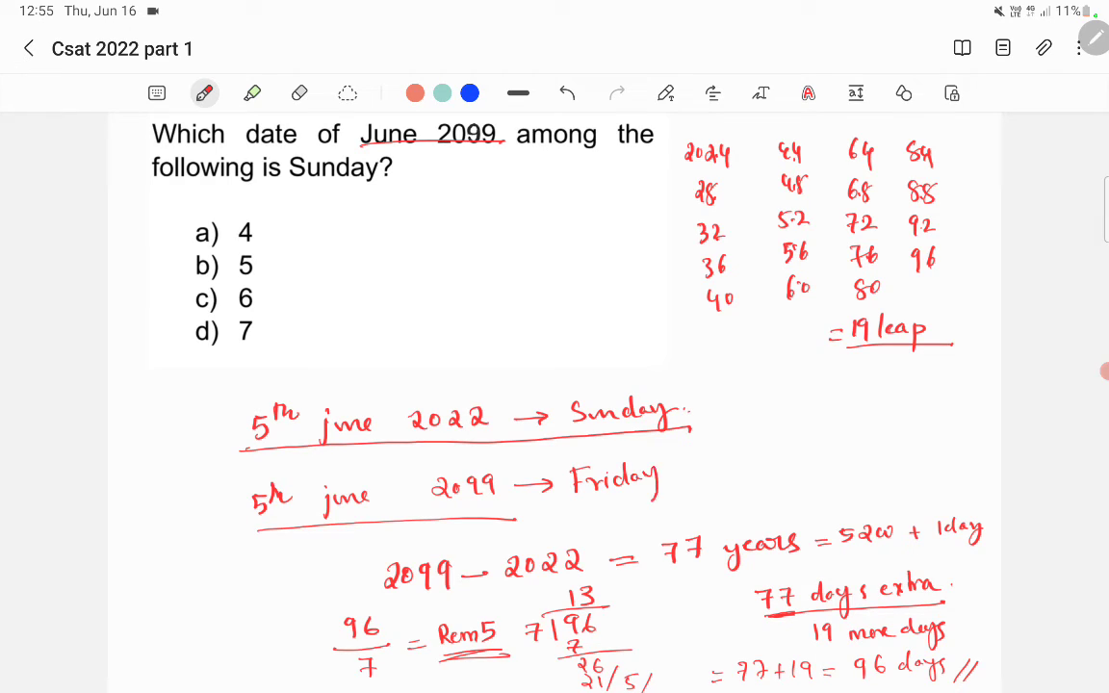